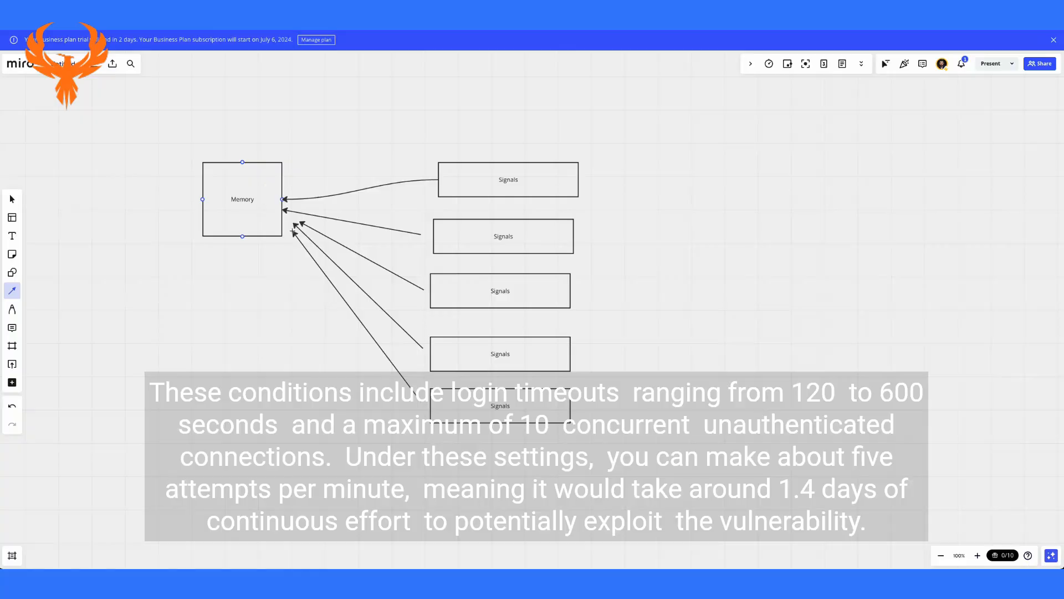
Step: Label the top Signals arrow into Memory with the note 'Malicious code not well blocked/parsed'
left_click(11, 198)
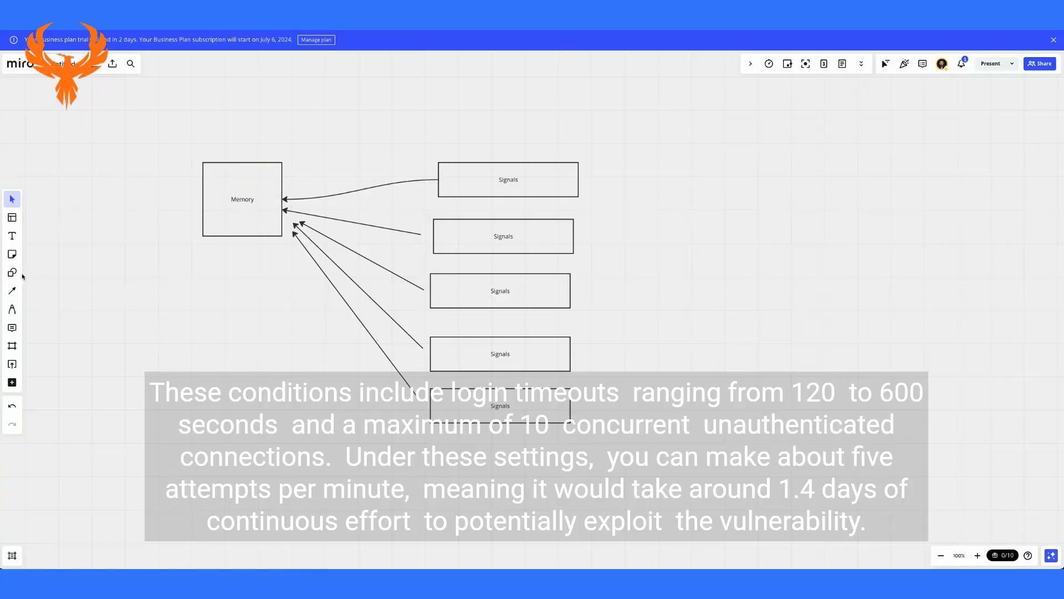
left_click(11, 235)
type("Malicious code not well blocked/parsed")
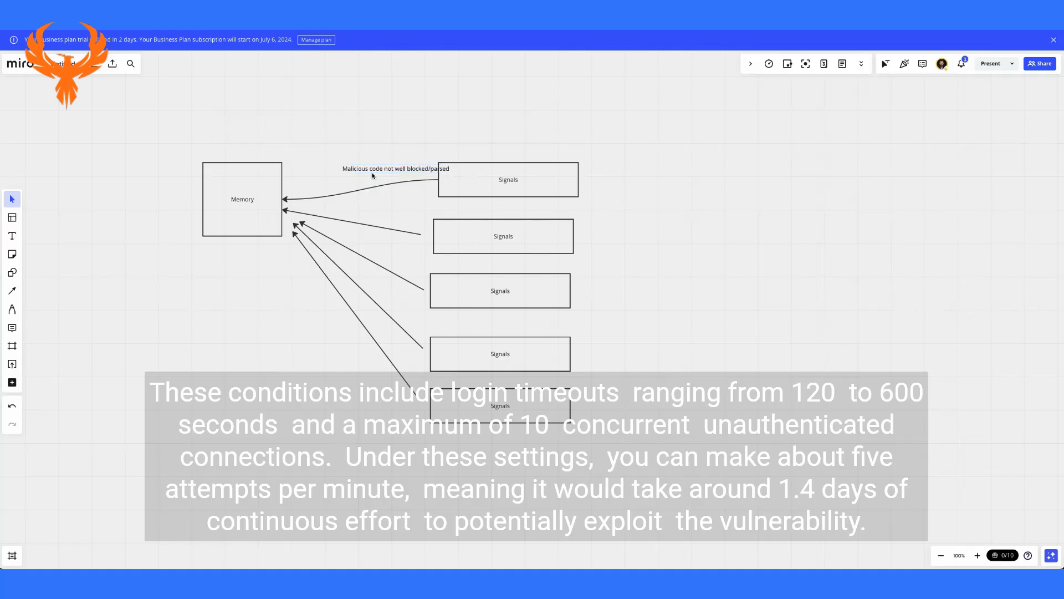
left_click_drag(396, 168, 348, 302)
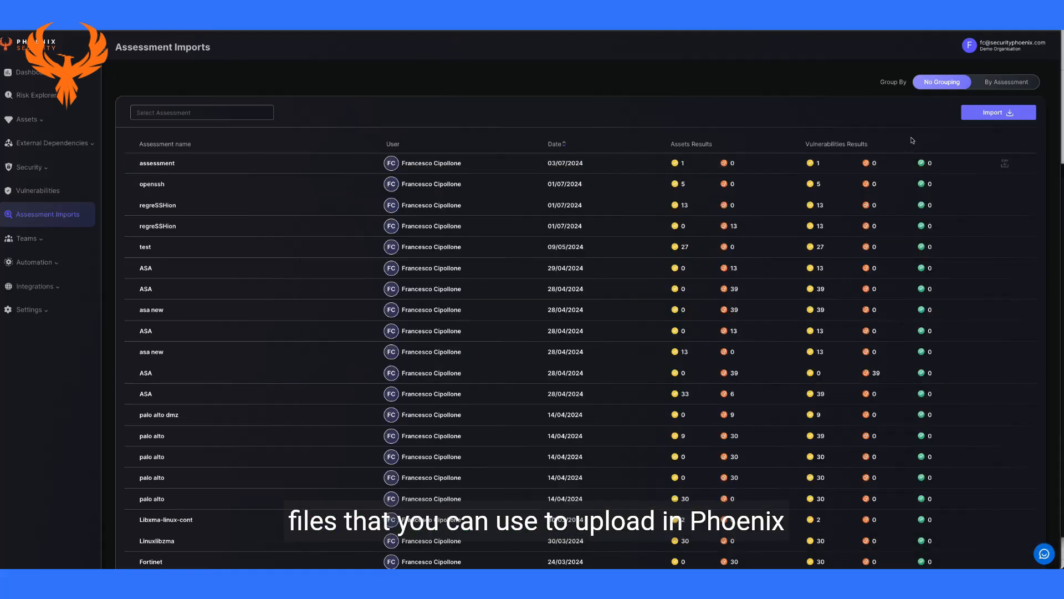
Step: Start a CSV import with Infra asset type into the existing 'assessment', reaching the upload step
left_click(998, 112)
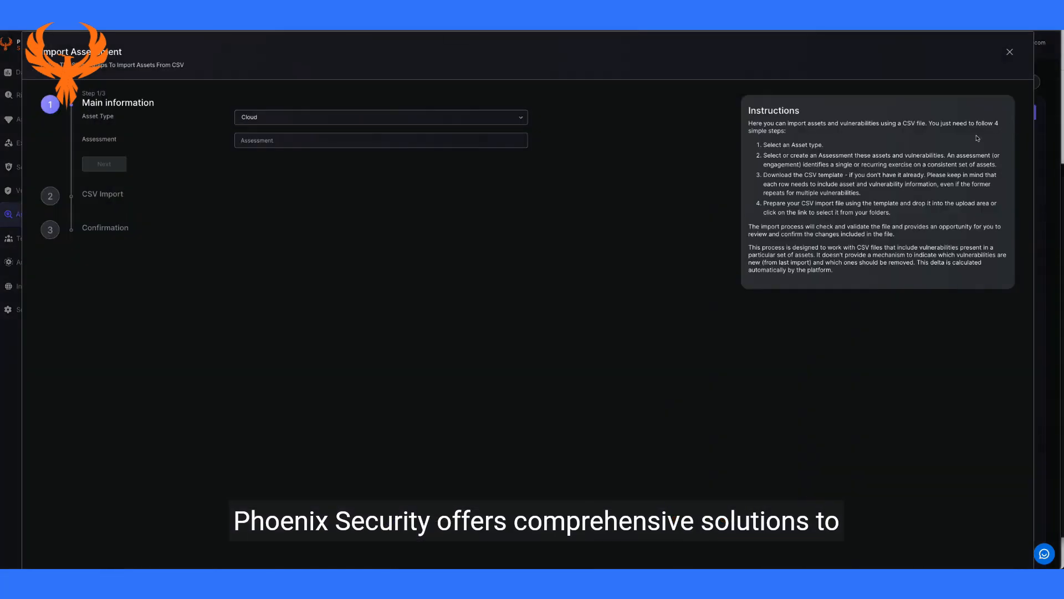
left_click(380, 116)
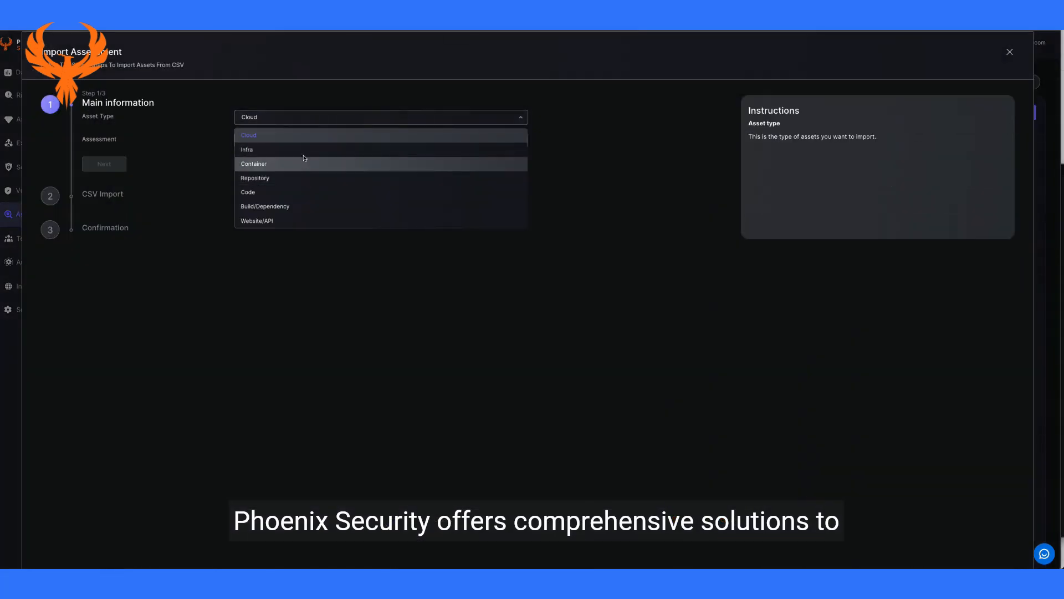
type("as")
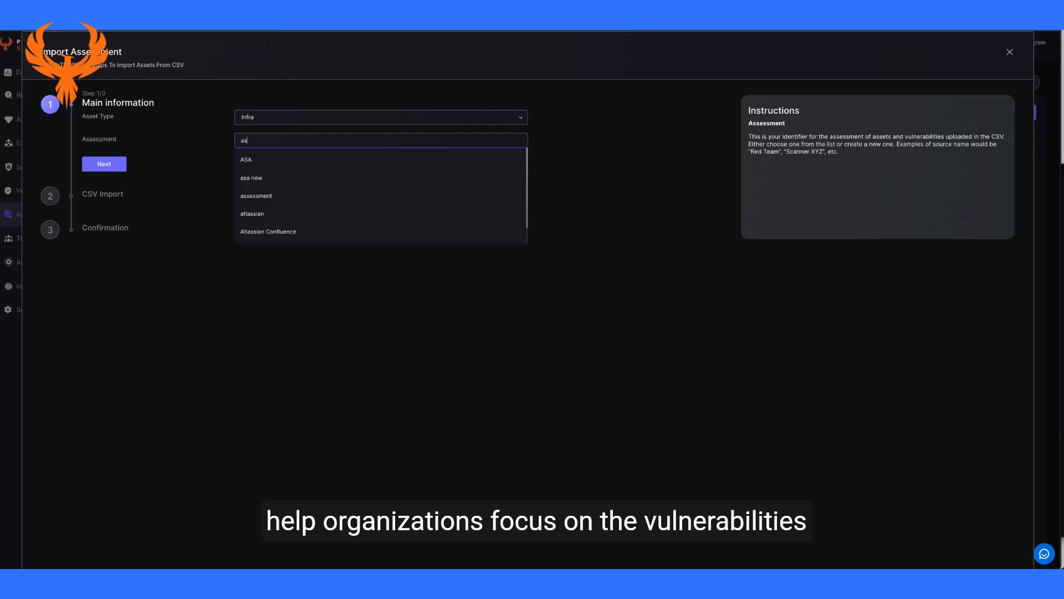
left_click(256, 195)
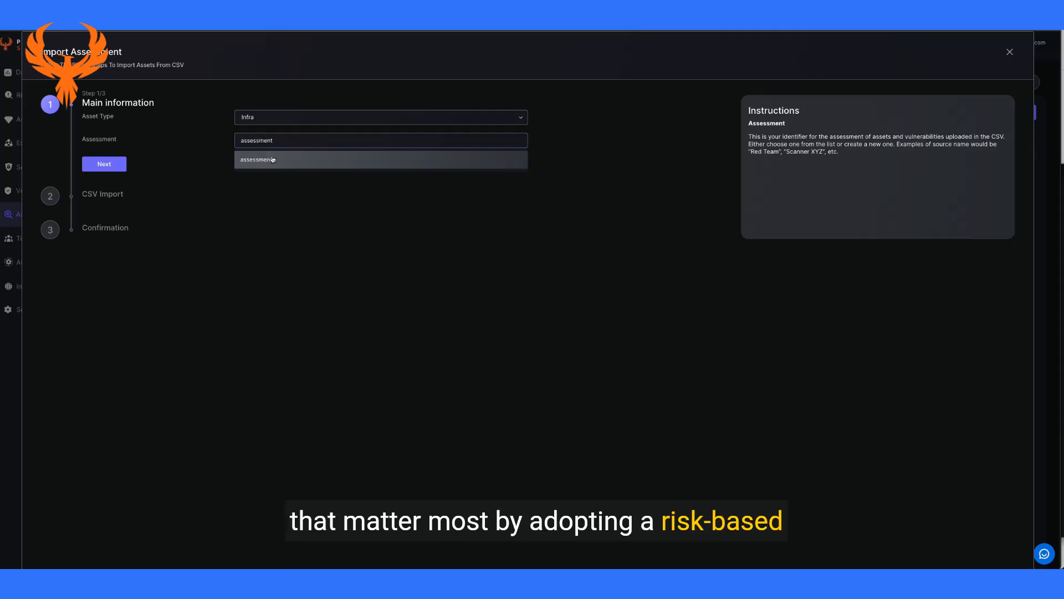
left_click(104, 164)
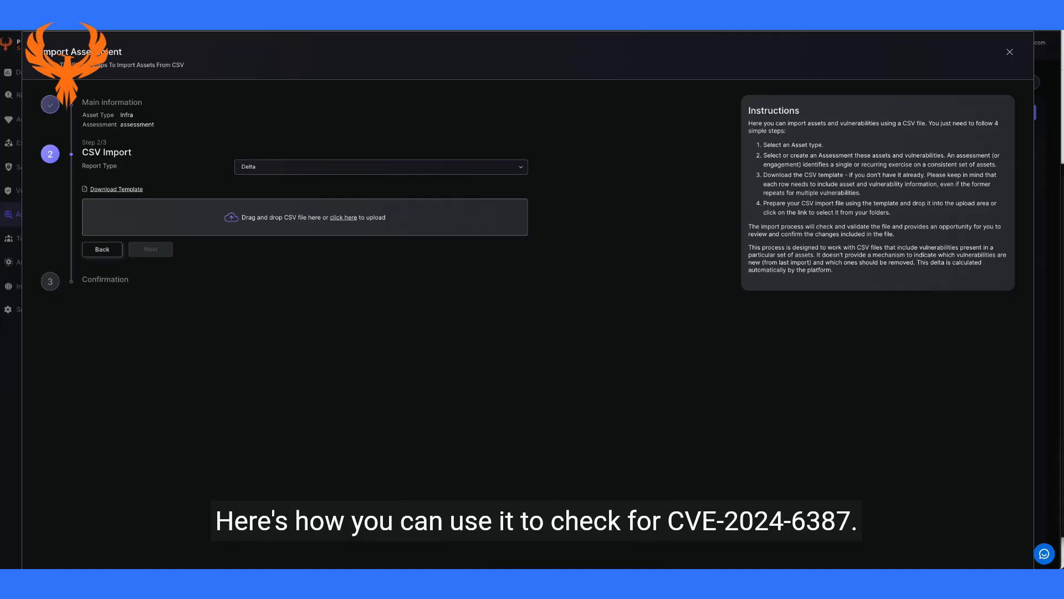
mouse_move(312, 231)
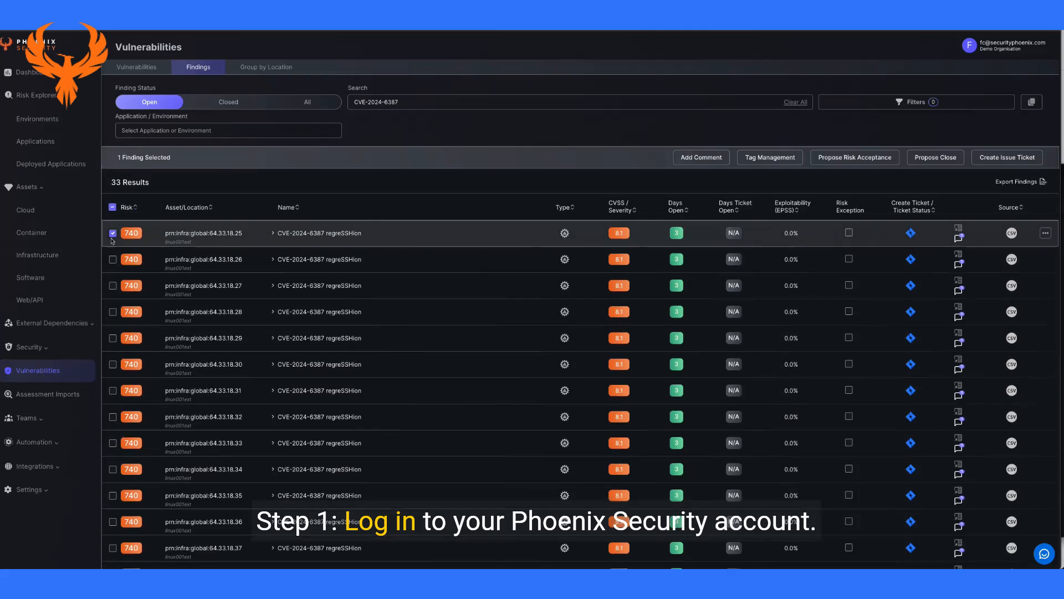
Step: Select three CVE-2024-6387 findings, start an issue ticket for them, then cancel the form
left_click(113, 285)
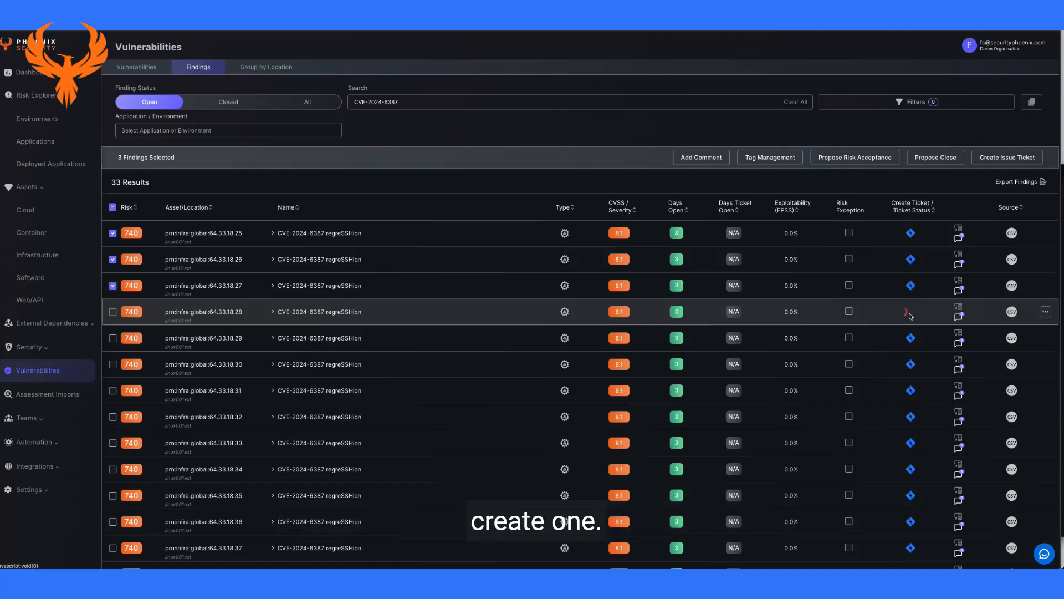
left_click(1008, 157)
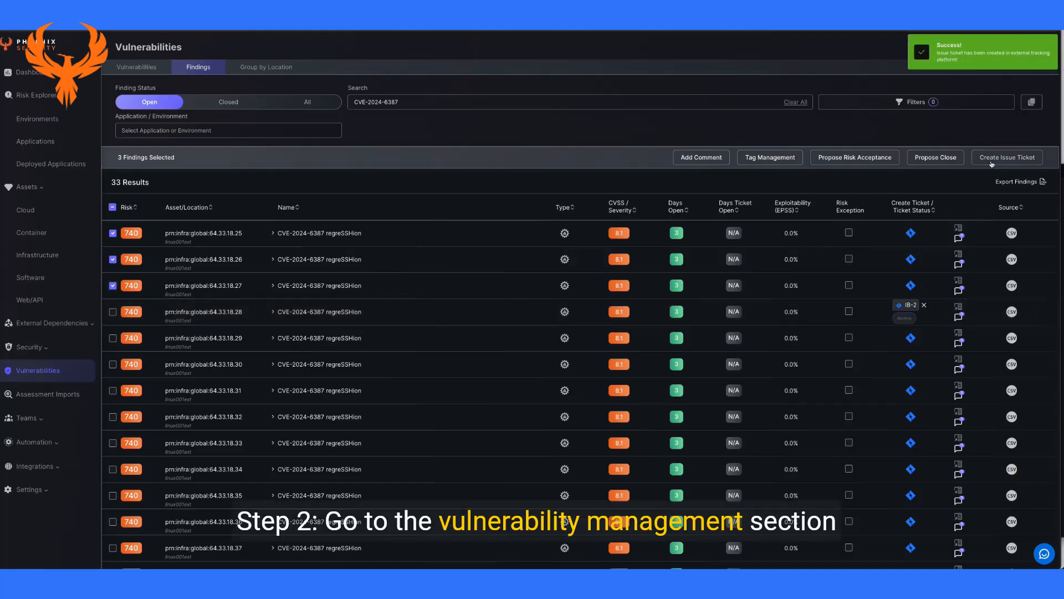
left_click(1007, 157)
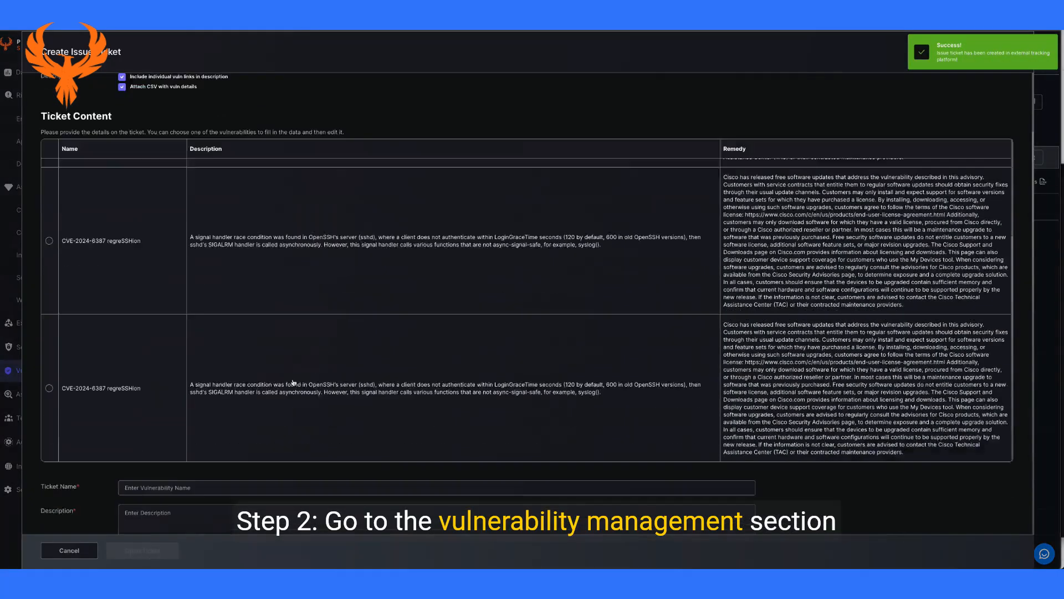
scroll("down", 3)
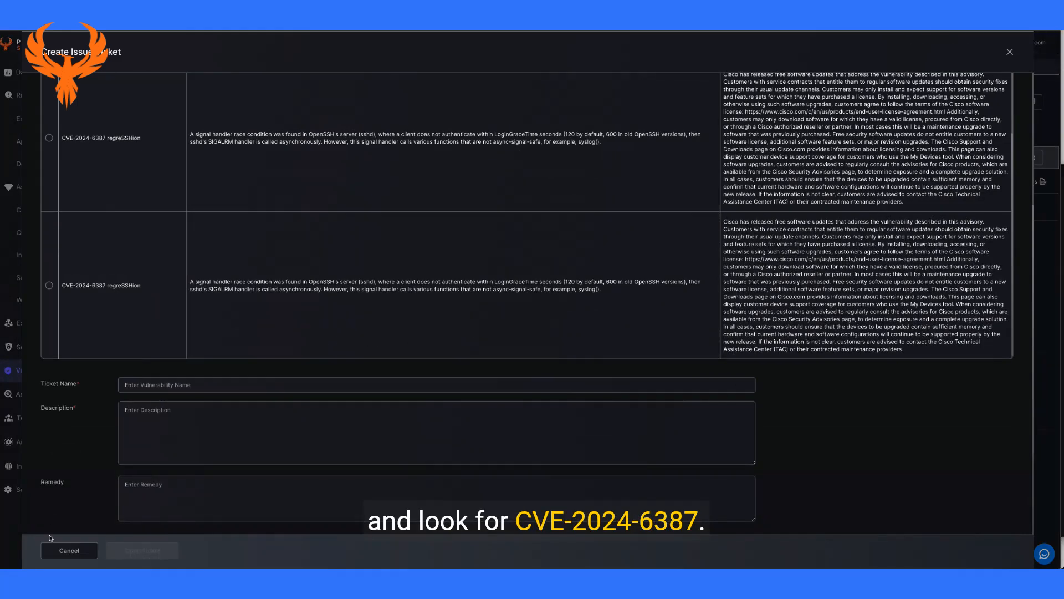
left_click(69, 550)
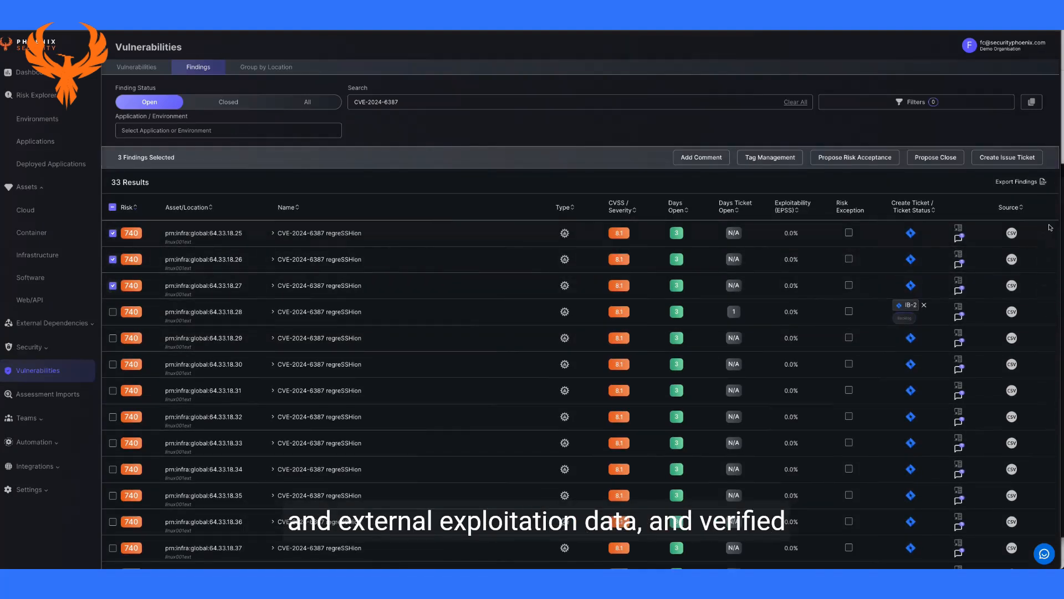
Step: Reopen the issue ticket form for the selected findings and begin entering the ticket name
left_click(1007, 157)
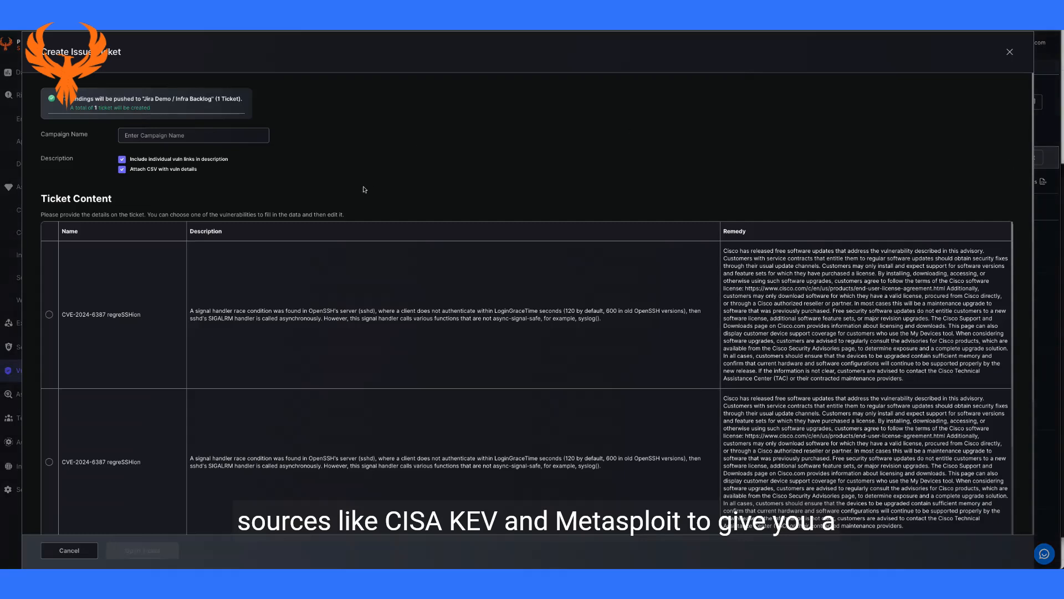
scroll("down", 3)
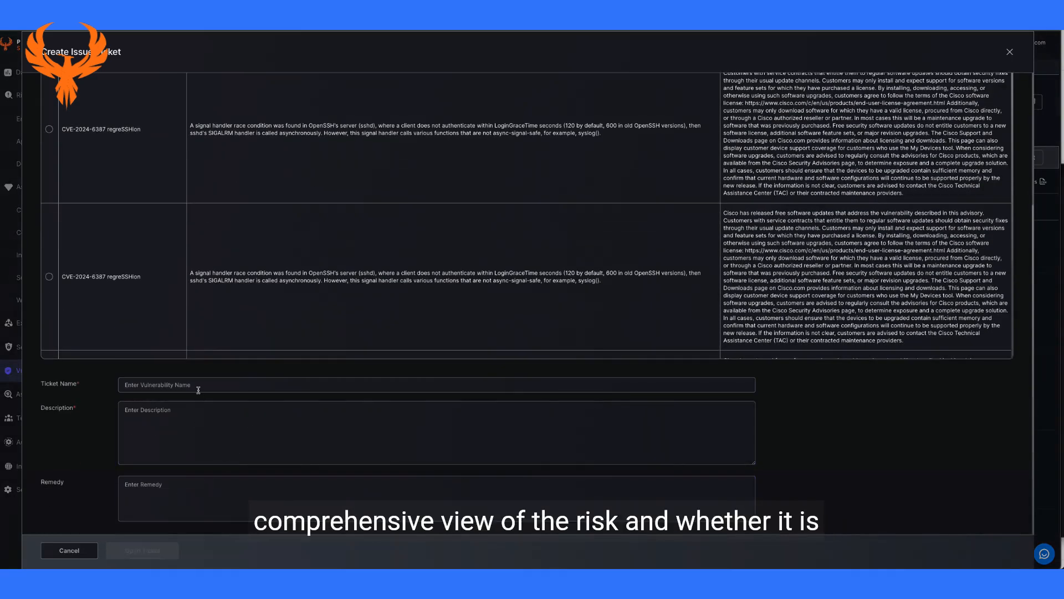
left_click(49, 276)
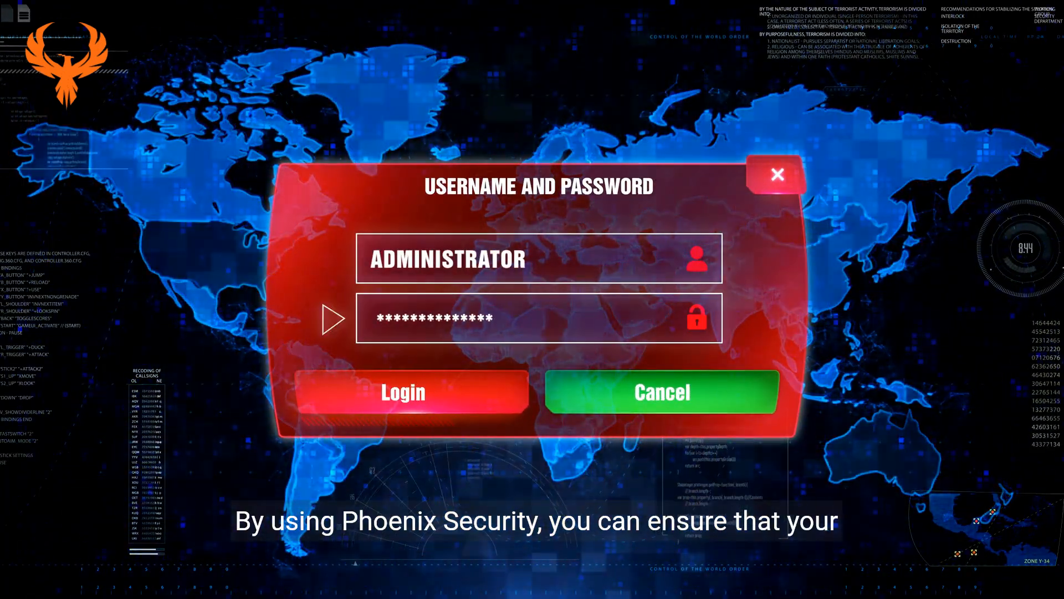
Step: Bring up the blog article 'OpenSSH CVE-2024-6387 (RegreSSHion) vulnerability'
left_click(401, 392)
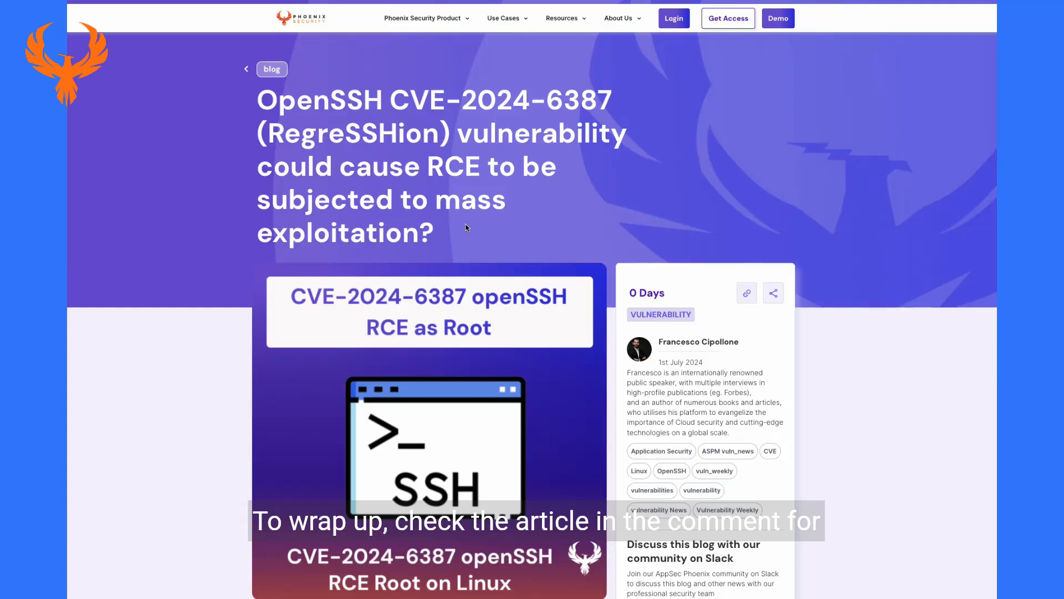
scroll("down", 3)
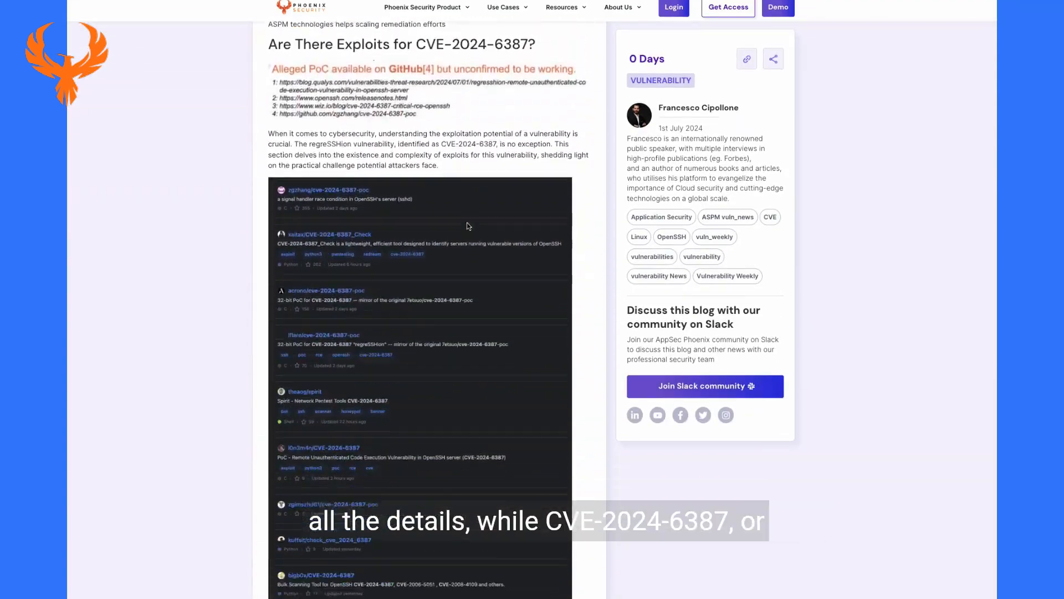
scroll("down", 3)
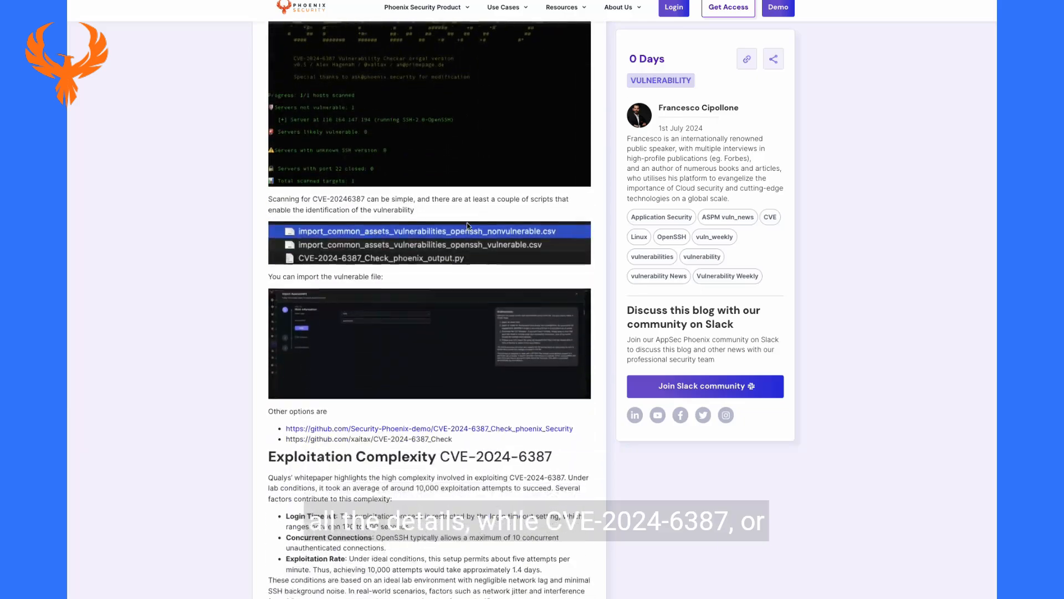
scroll("down", 3)
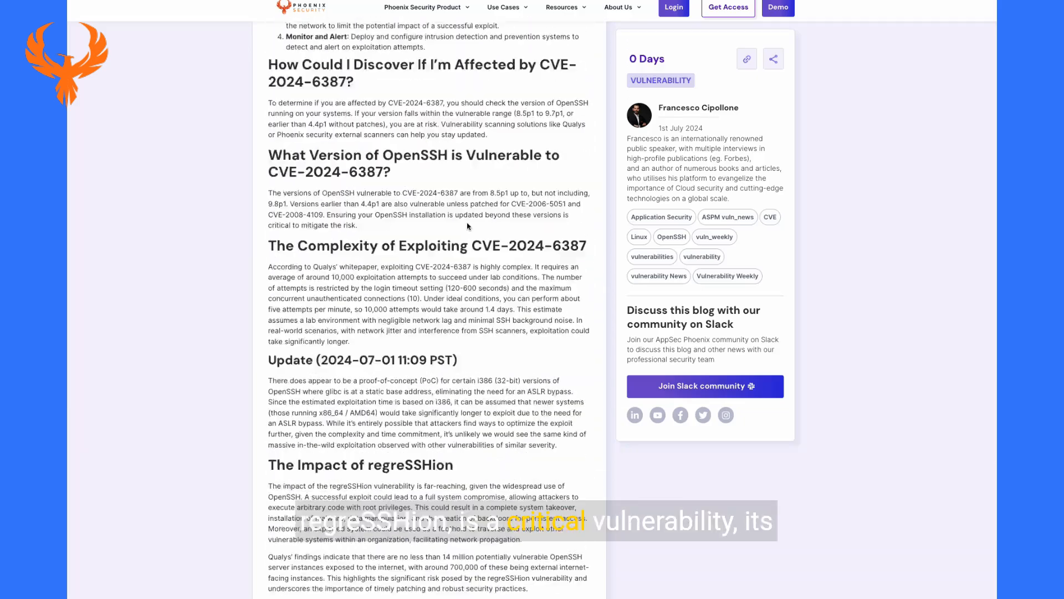
scroll("down", 3)
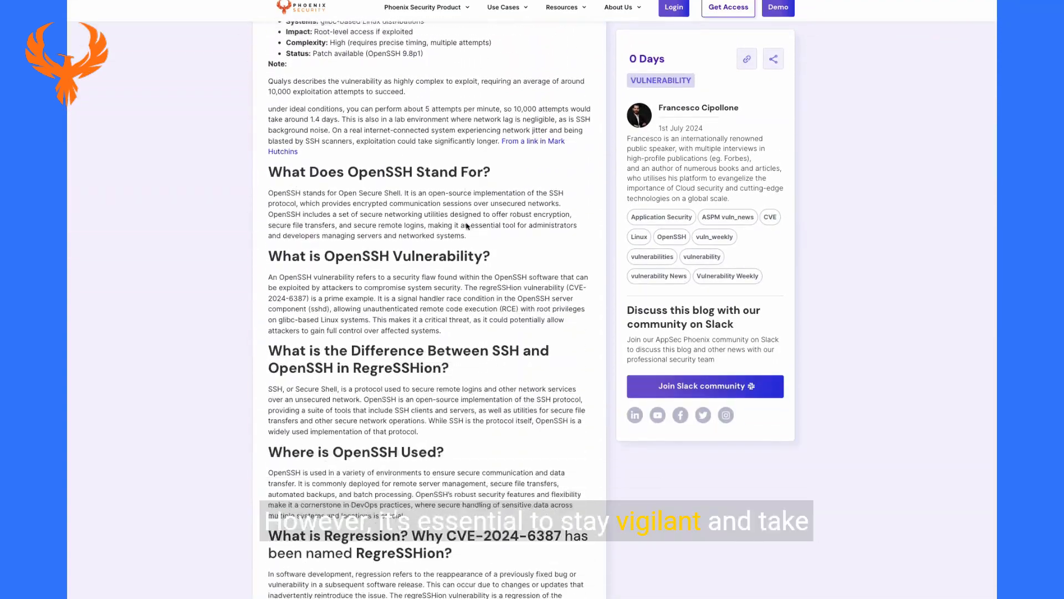
scroll("down", 3)
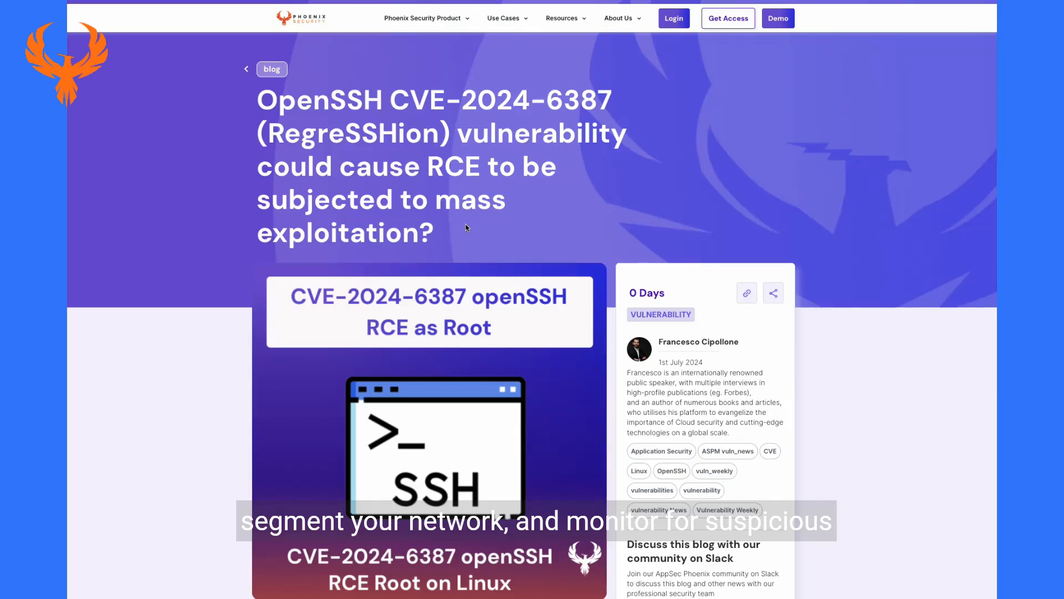
scroll("down", 3)
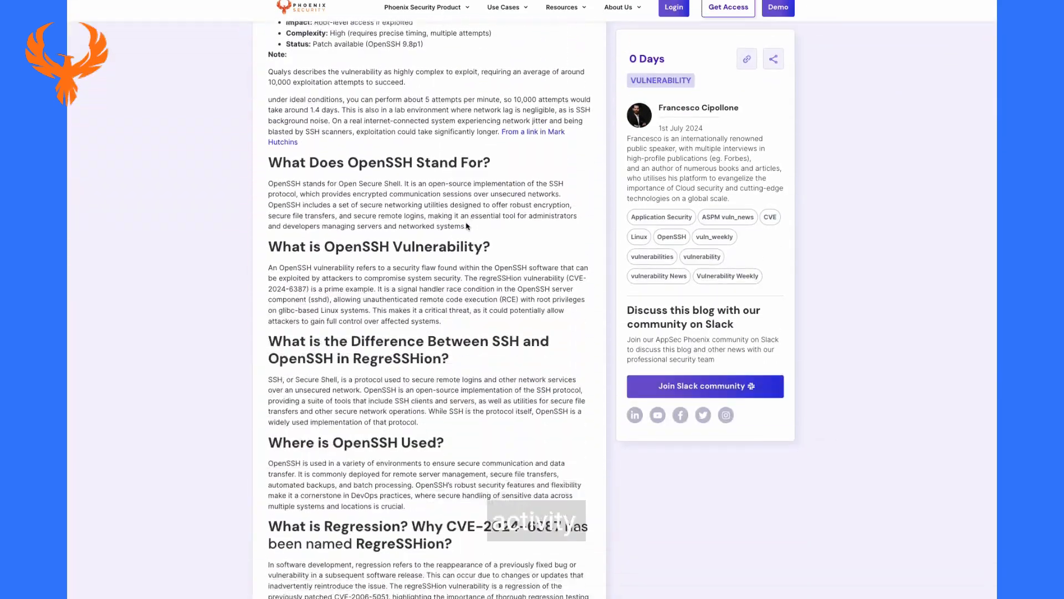